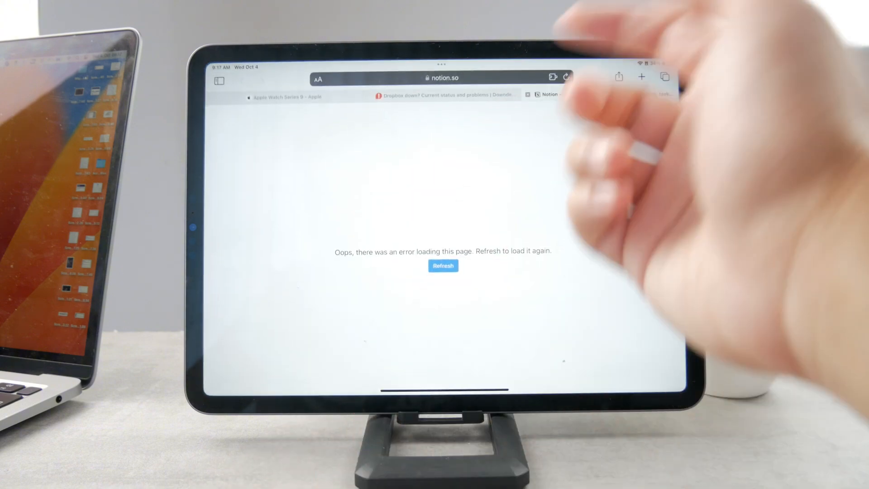
Reload the Notion page that reported a loading error.
click(443, 265)
text(https://www.bing.c)
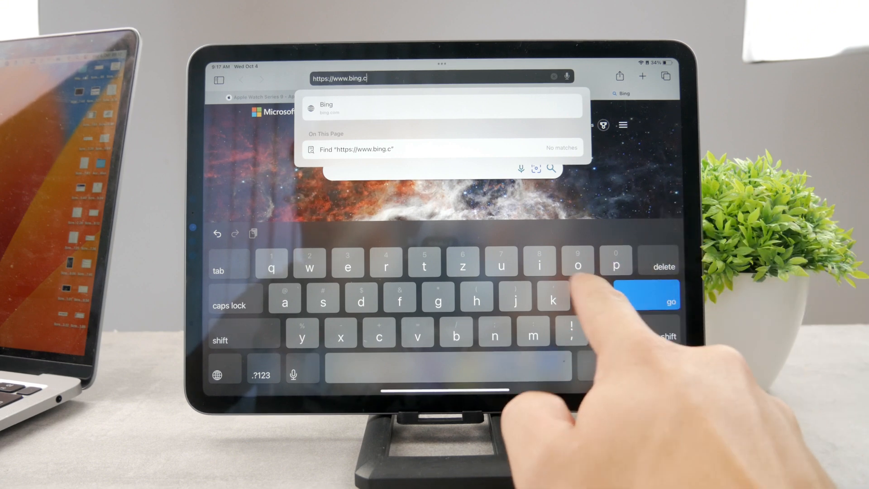
Visit the mistyped address bing.clm and get the 'cannot open page' error.
text(lm)
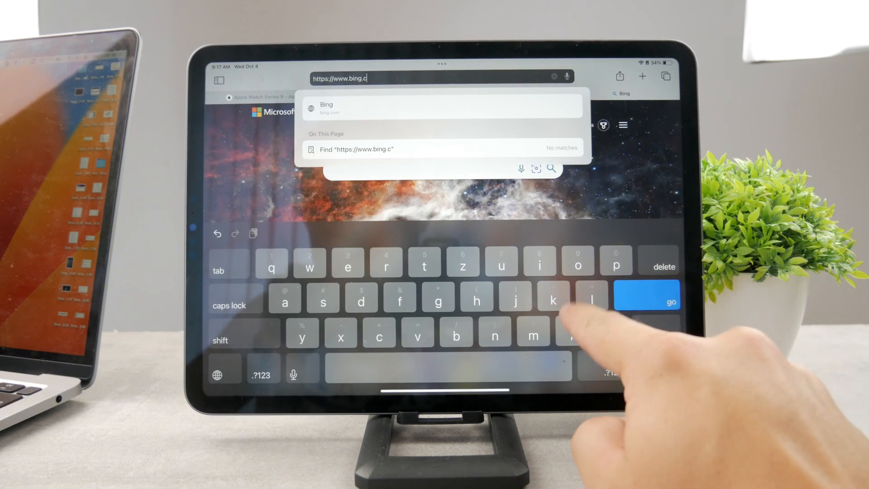
click(646, 294)
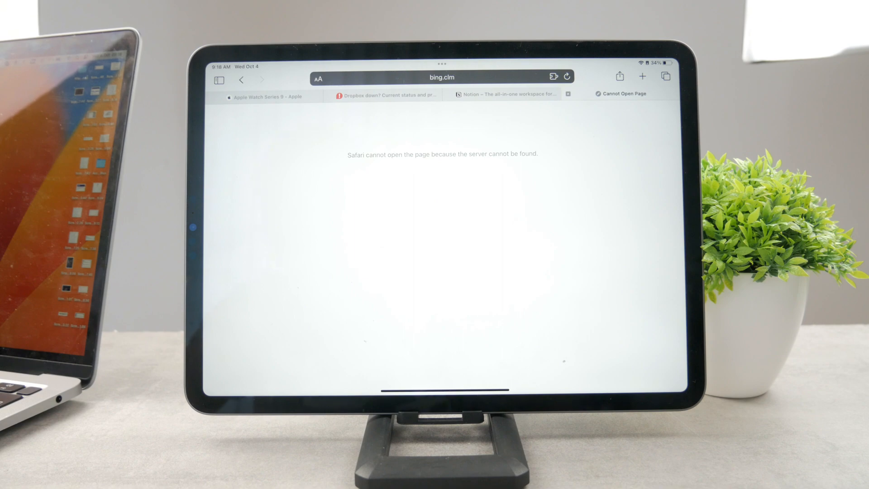
click(441, 78)
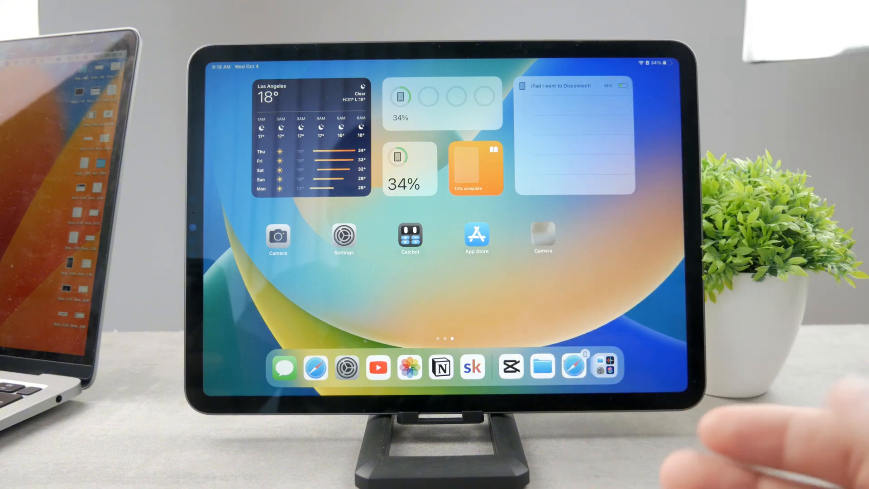
Reach Settings > General > Date & Time from the Home Screen.
click(343, 235)
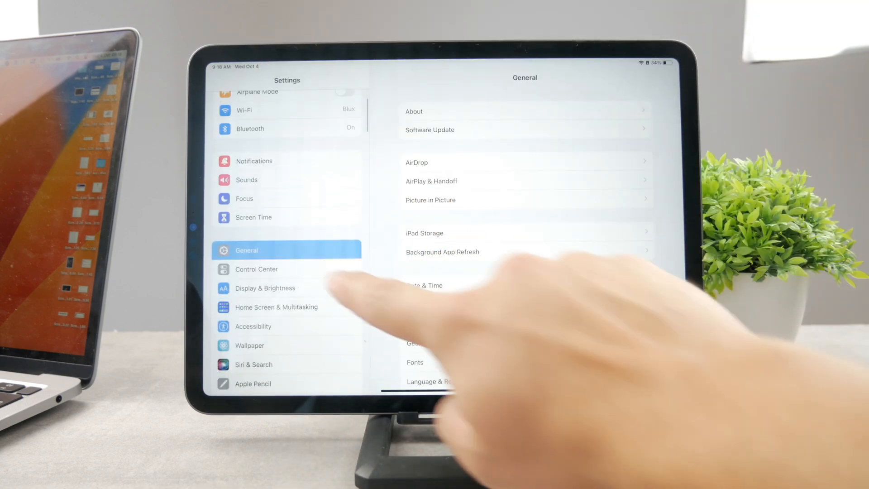
click(424, 285)
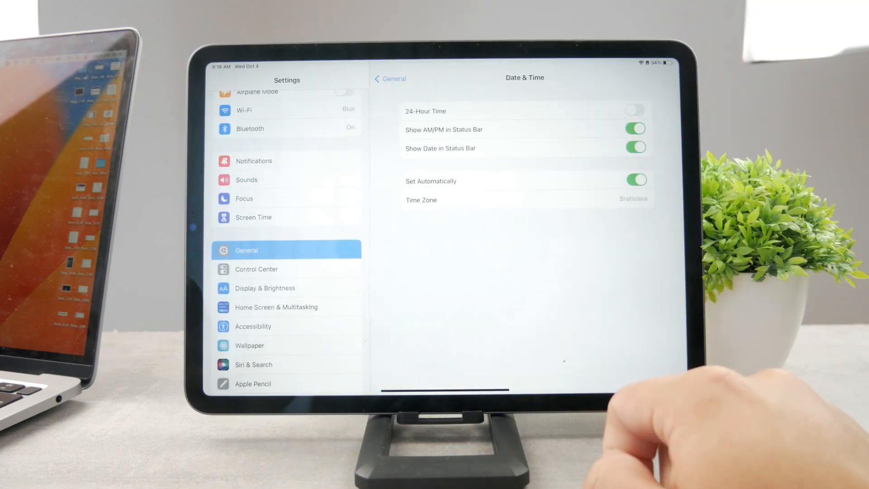
Toggle Set Automatically off, turn it back on, and return to General.
click(635, 181)
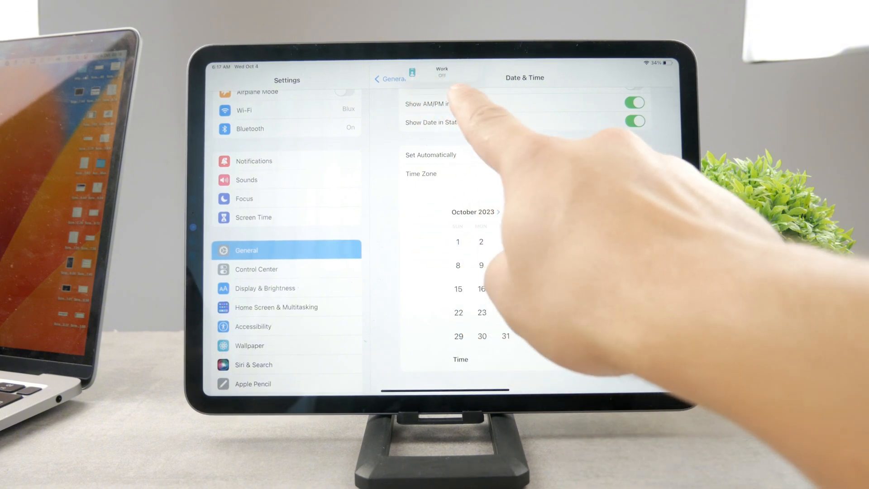
click(633, 154)
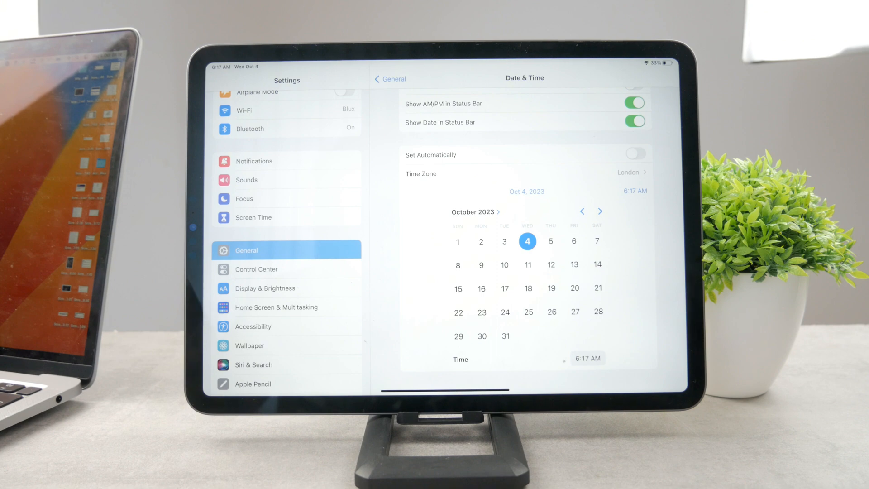
click(635, 153)
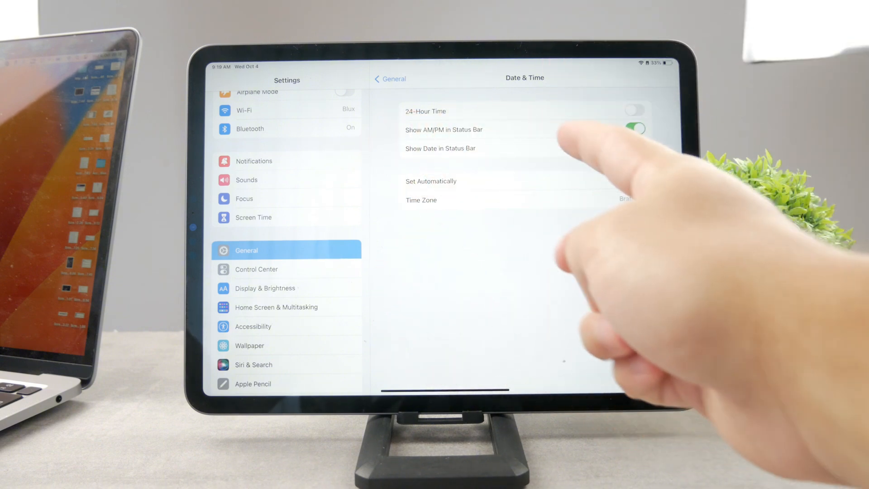
click(635, 148)
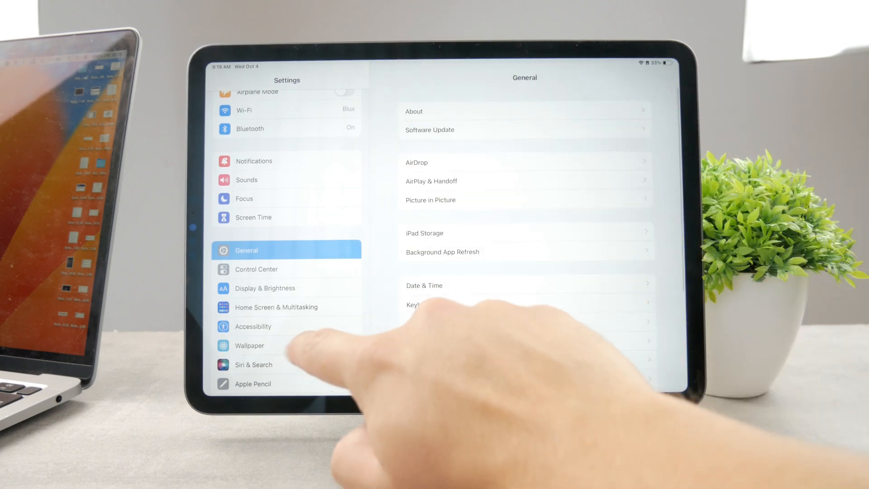
Scroll the Settings sidebar to Safari and enter its settings page.
scroll(down, 3)
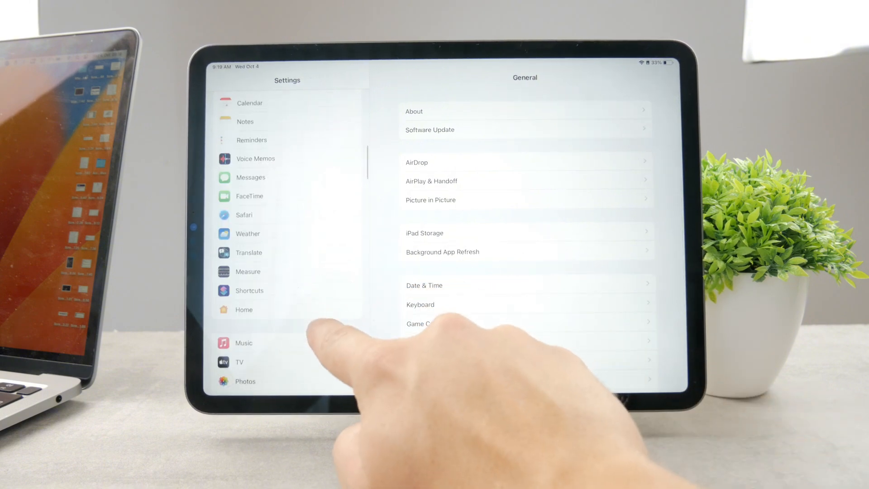
click(243, 222)
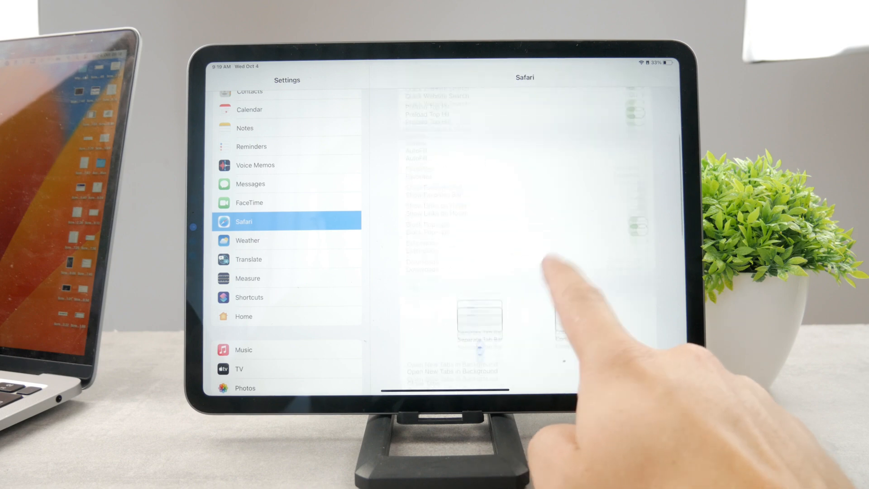
click(451, 182)
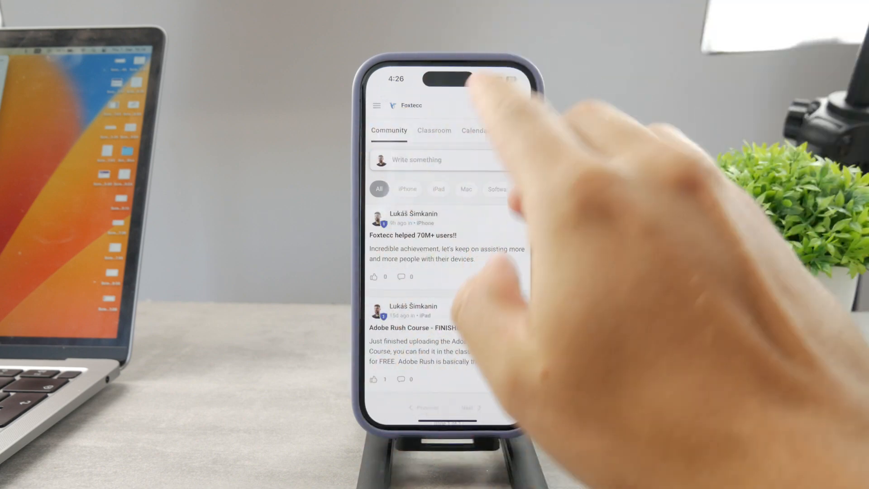
click(434, 131)
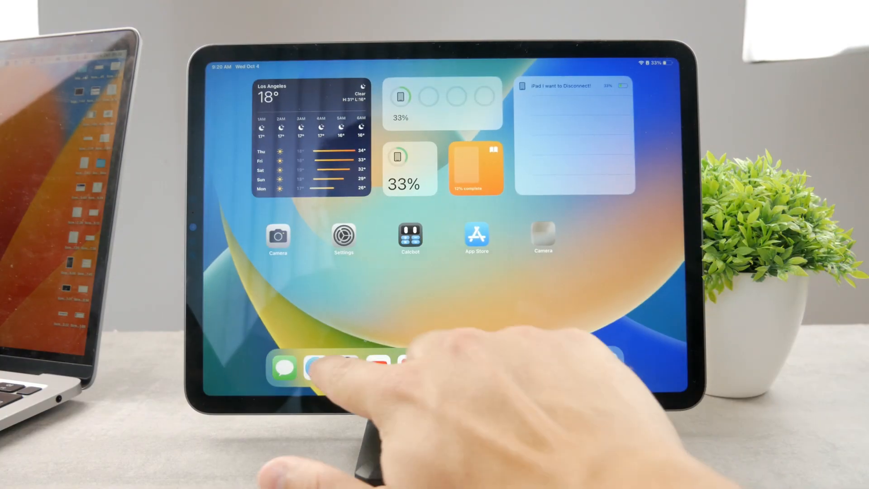
Search 'is bing down' in Safari and scroll the isdown.app status page.
click(313, 368)
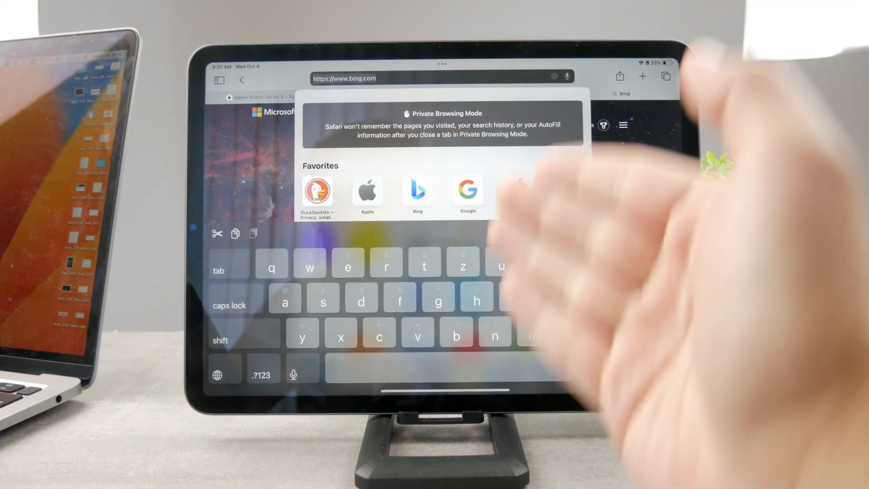
click(563, 164)
text(is b)
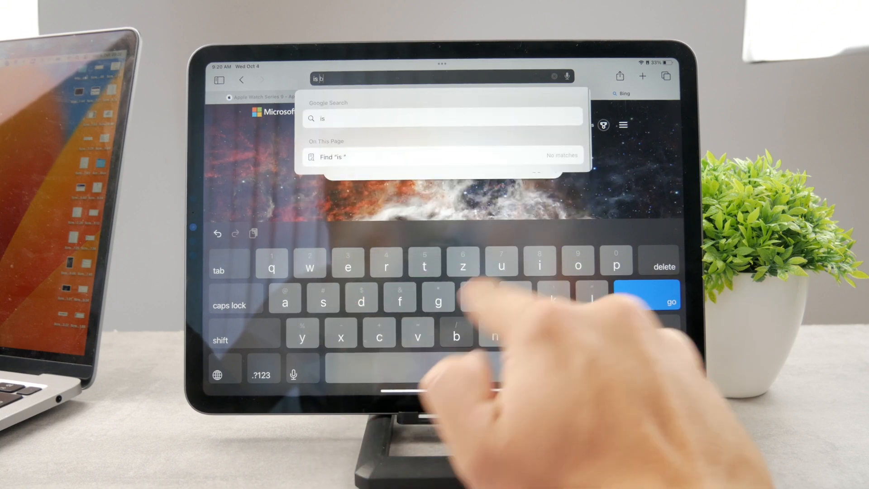
text(ing do)
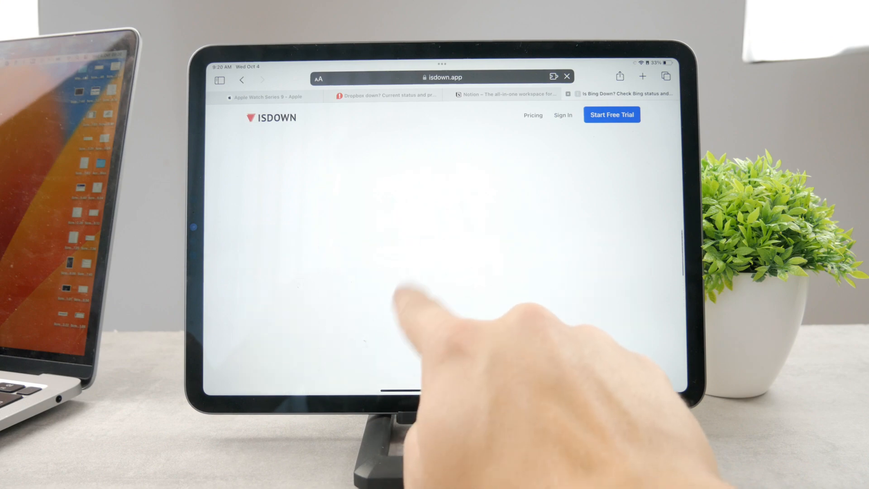
scroll(down, 3)
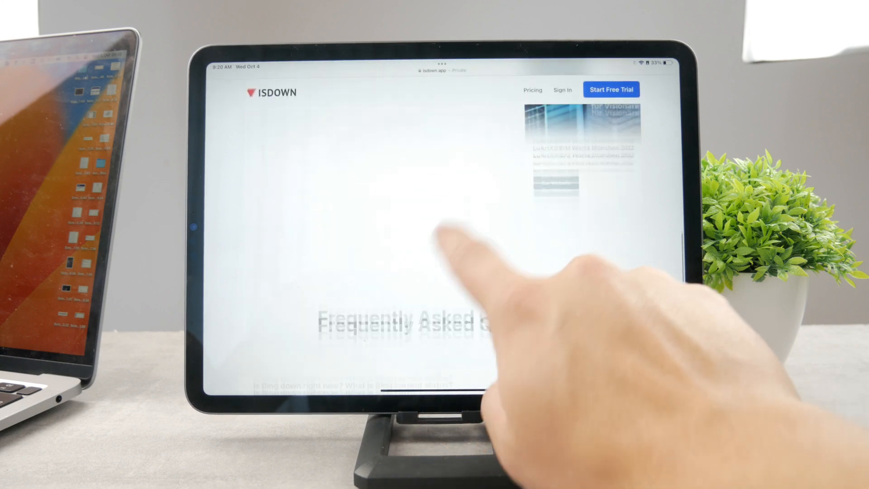